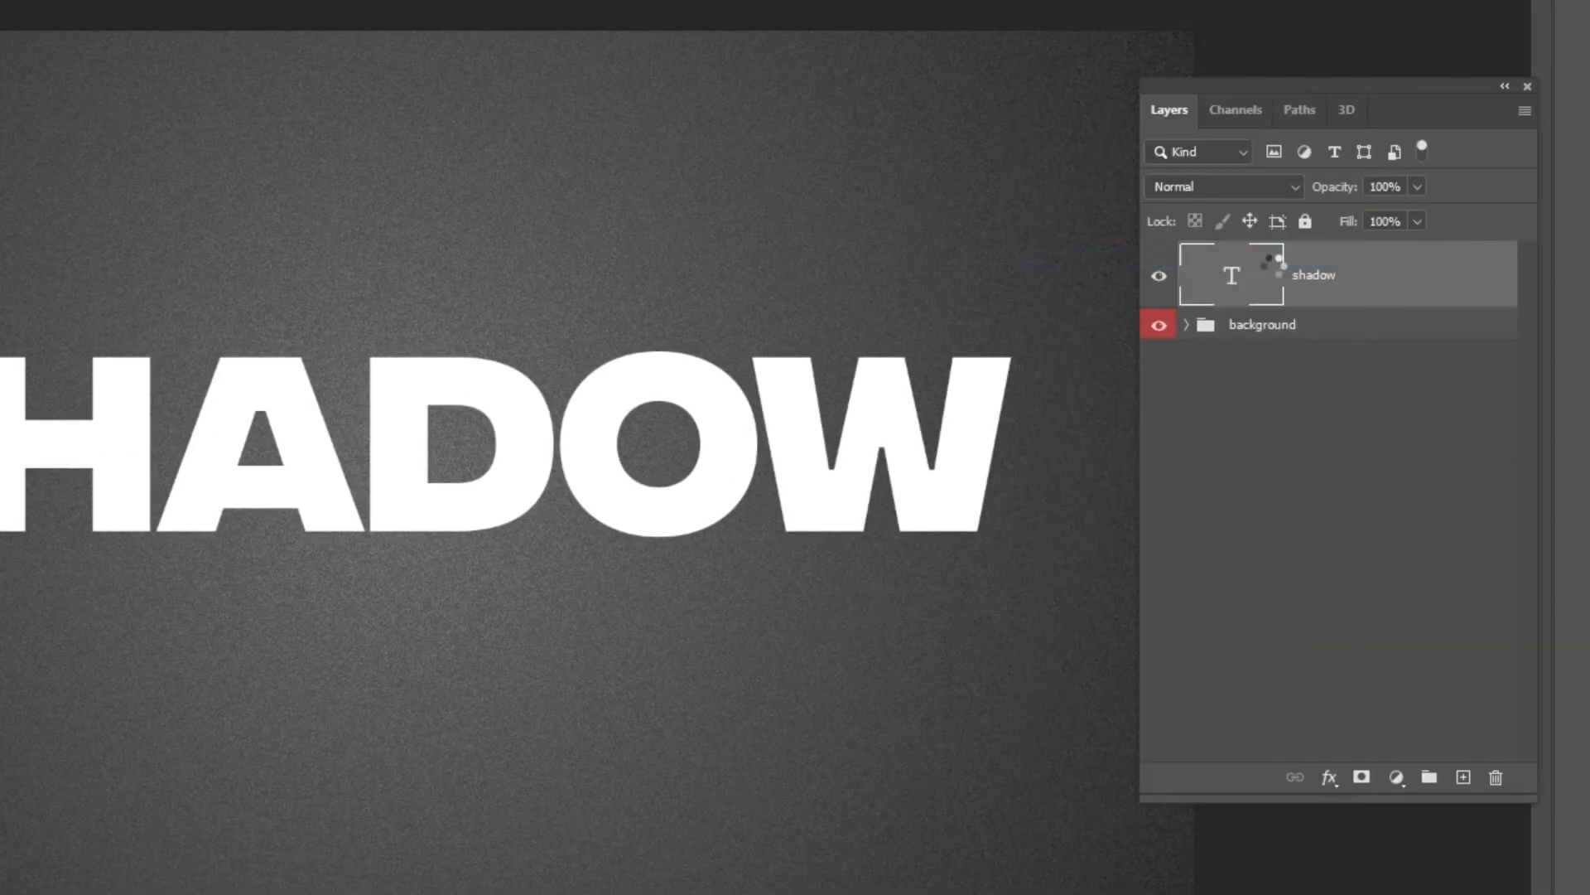
- Make the SHADOW text a smart object, duplicate it as 'shadow copy', and select the original
{"action": "key", "text": "Ctrl+J"}
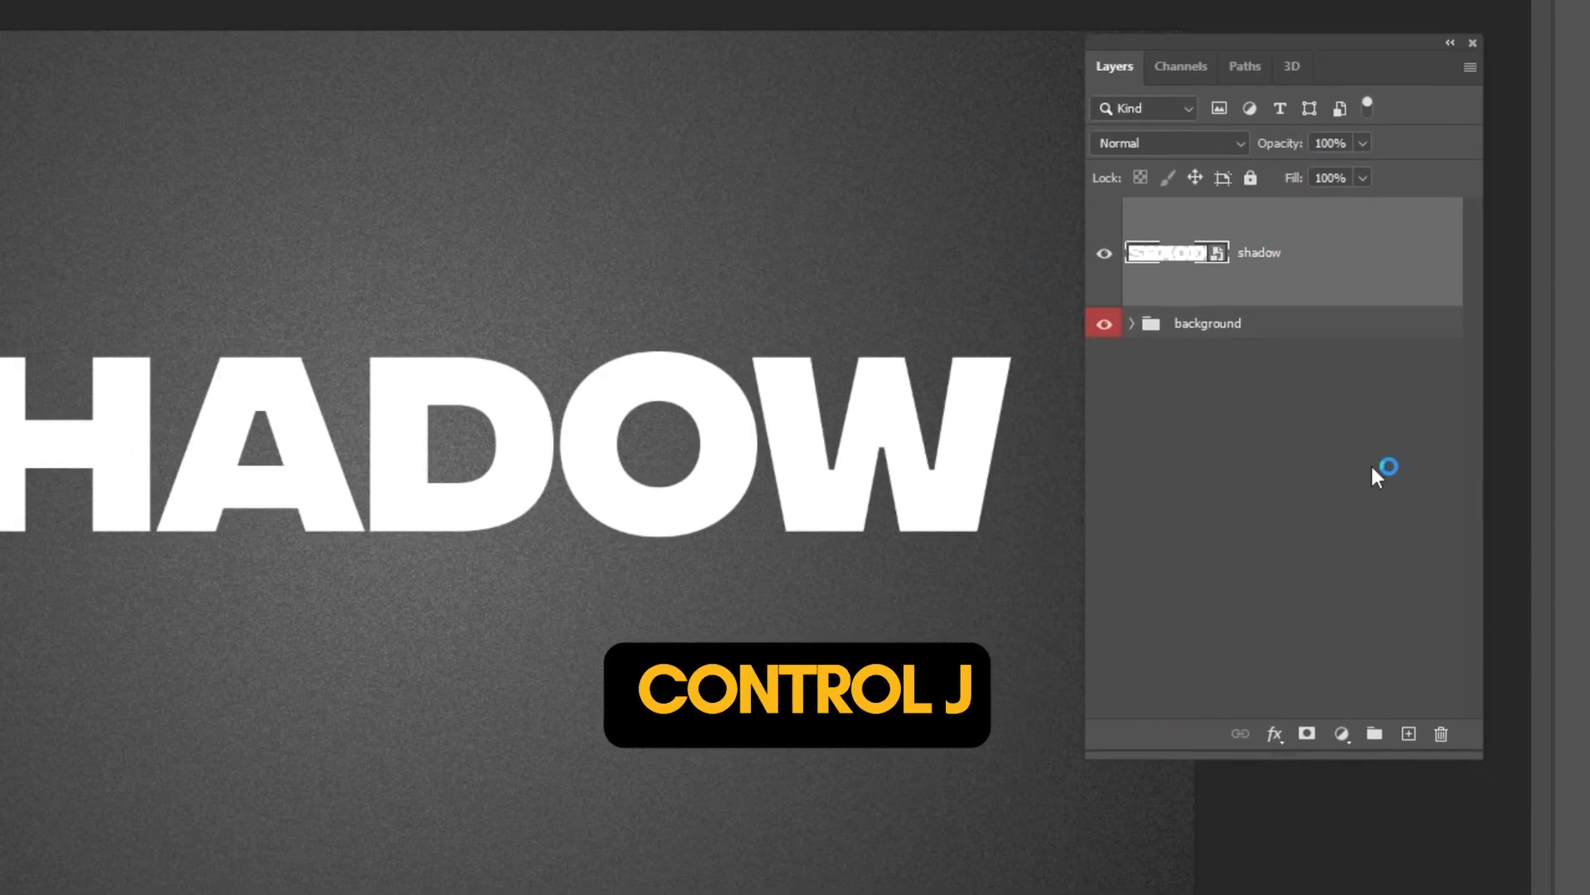
{"action": "key", "text": "ctrl+j"}
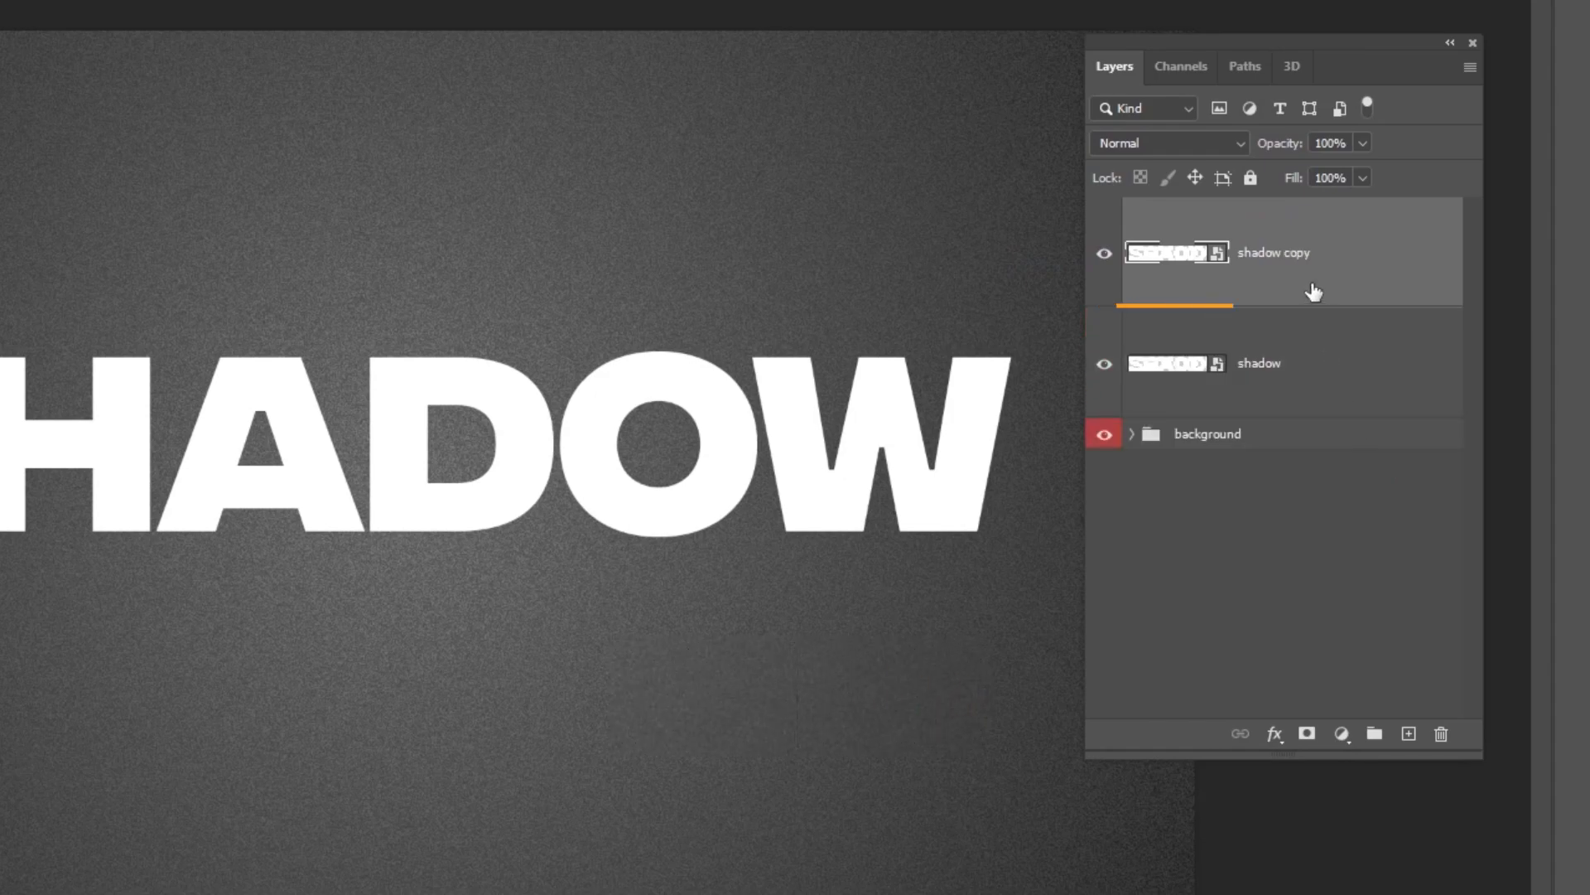
{"action": "left_click", "coordinate": [1282, 363]}
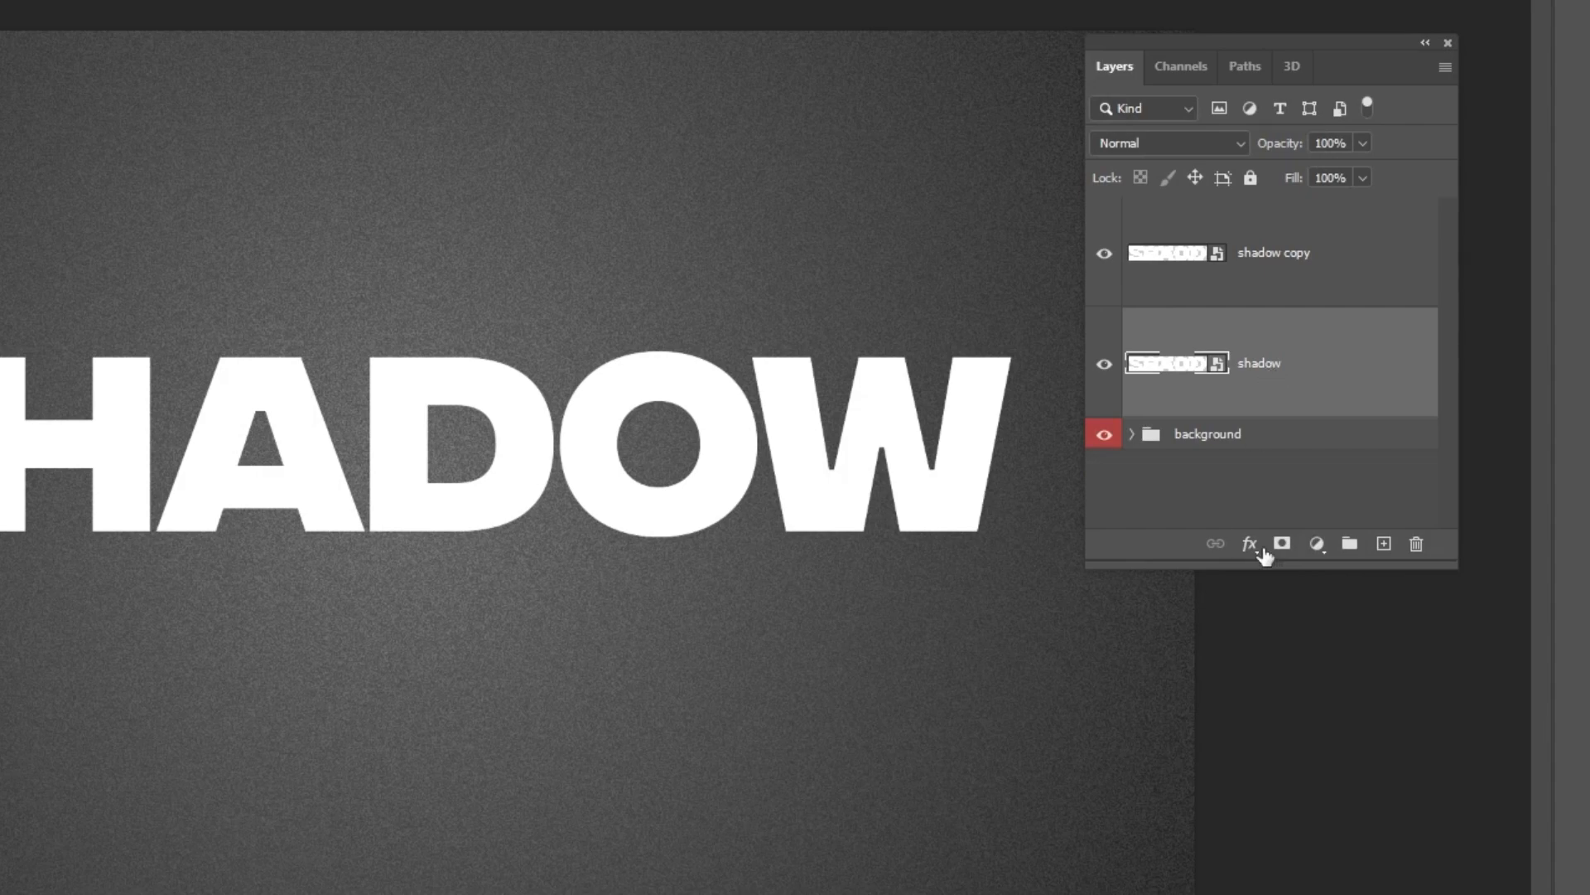
- Give the original shadow layer a near-black Color Overlay layer effect
{"action": "left_click", "coordinate": [1249, 544]}
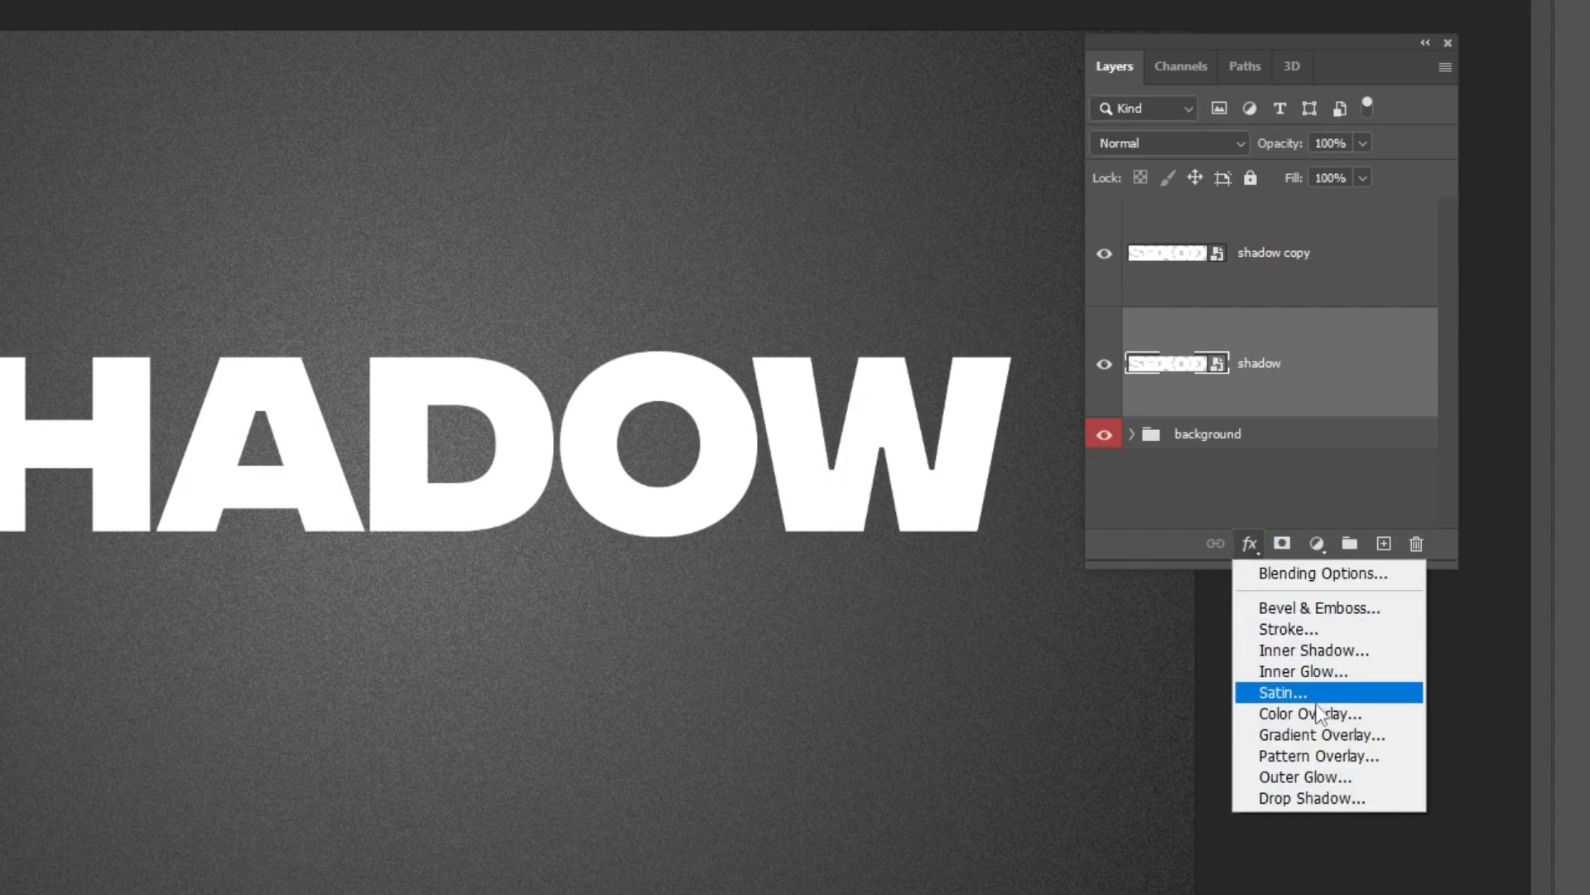
{"action": "left_click", "coordinate": [1300, 714]}
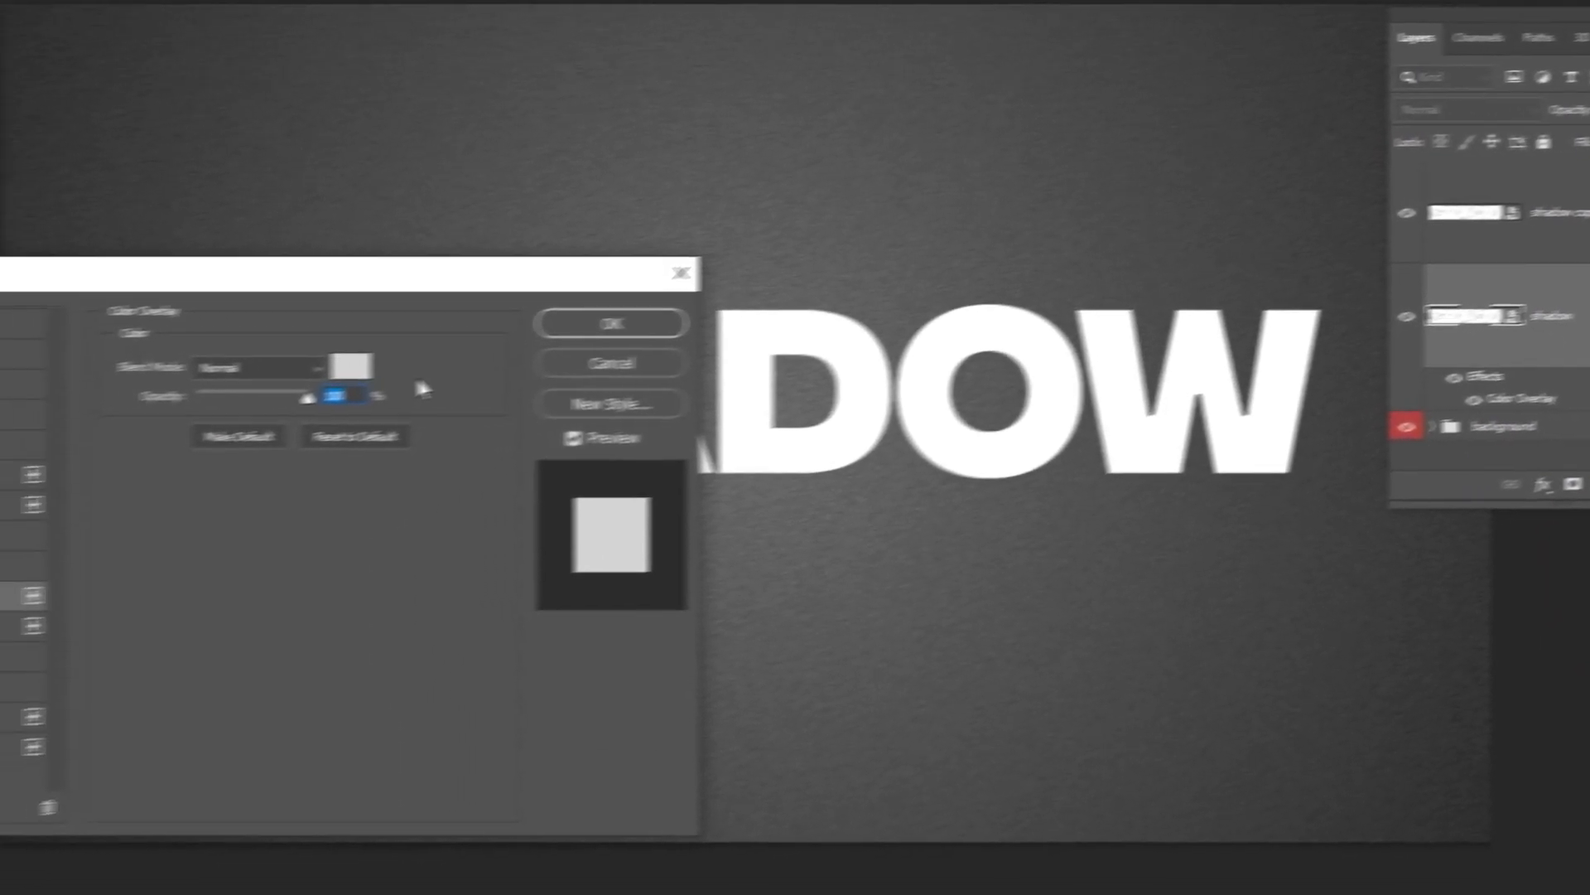
{"action": "left_click", "coordinate": [353, 364]}
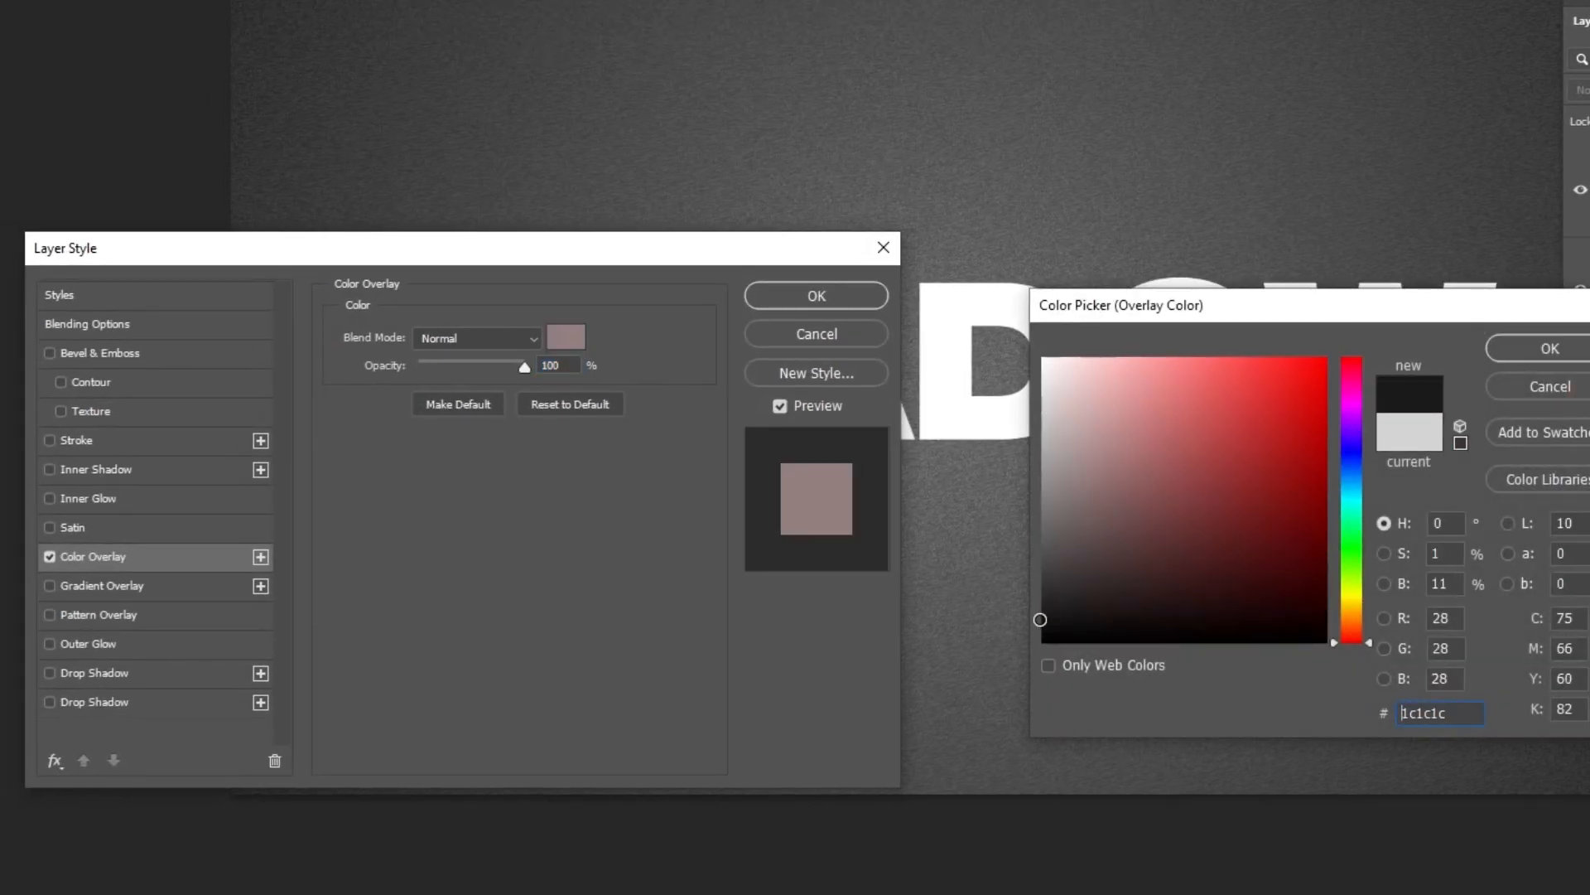
{"action": "left_click", "coordinate": [1554, 347]}
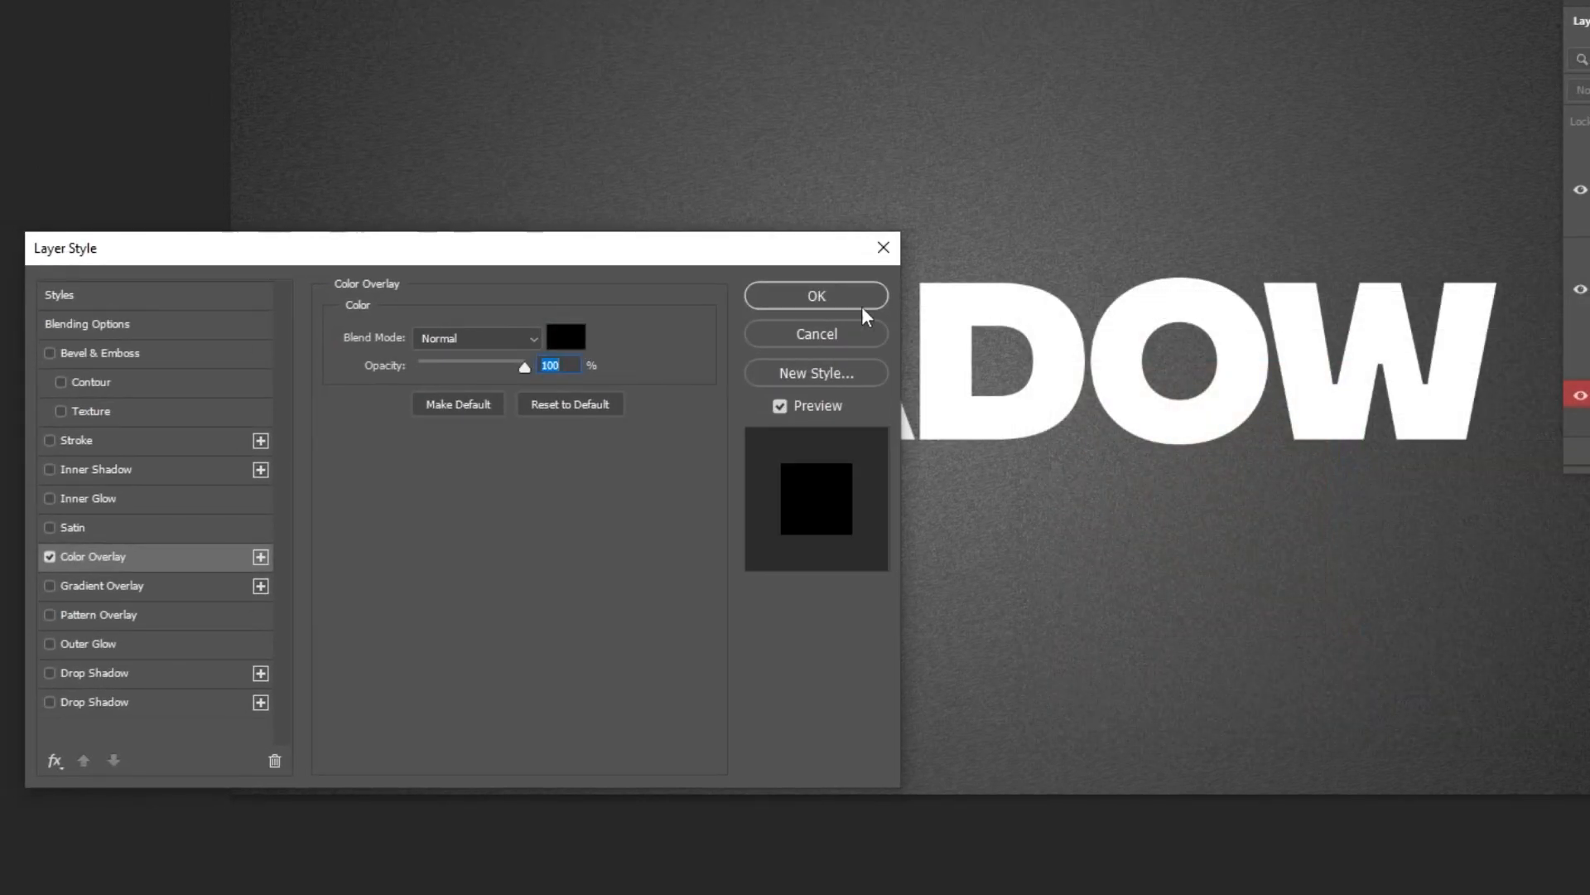
{"action": "left_click", "coordinate": [815, 295]}
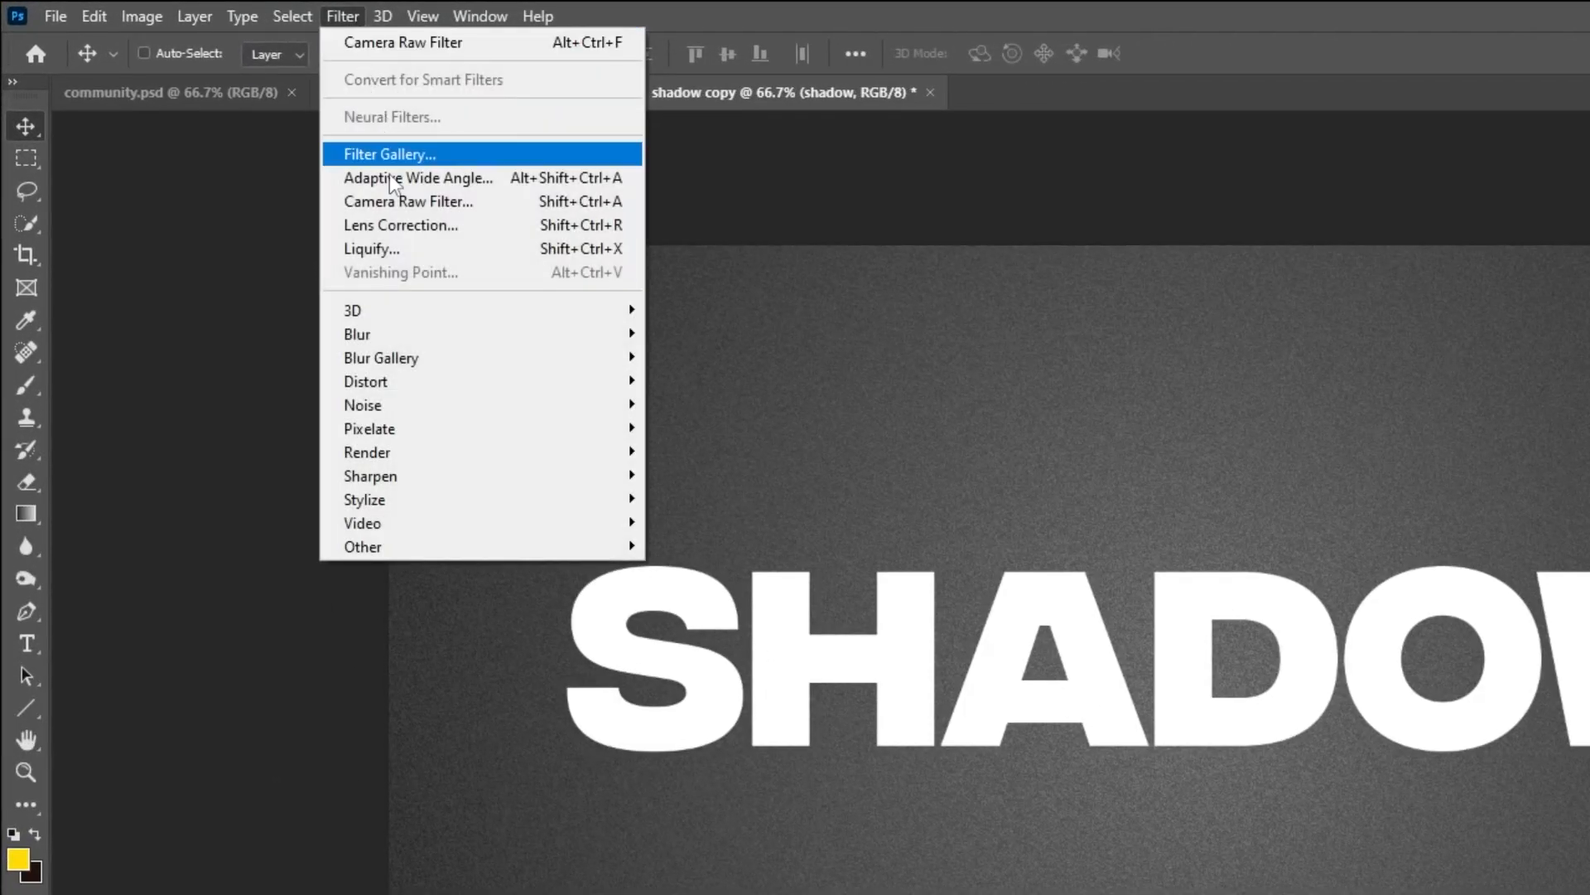
{"action": "mouse_move", "coordinate": [381, 358]}
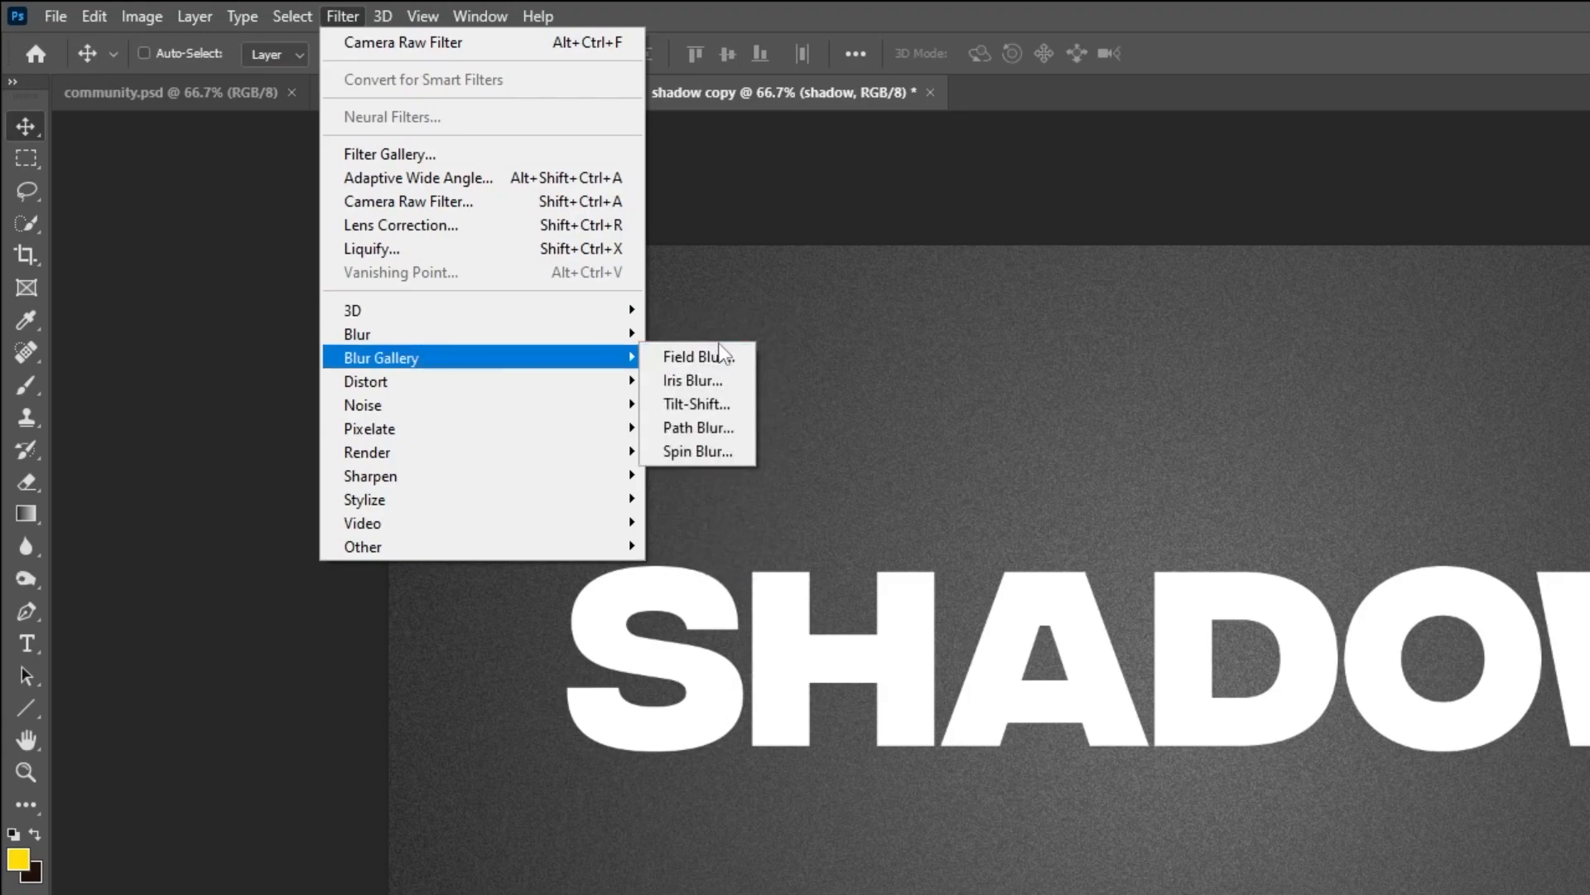
- Choose Path Blur from Filter > Blur Gallery for the black shadow layer
{"action": "left_click", "coordinate": [696, 357]}
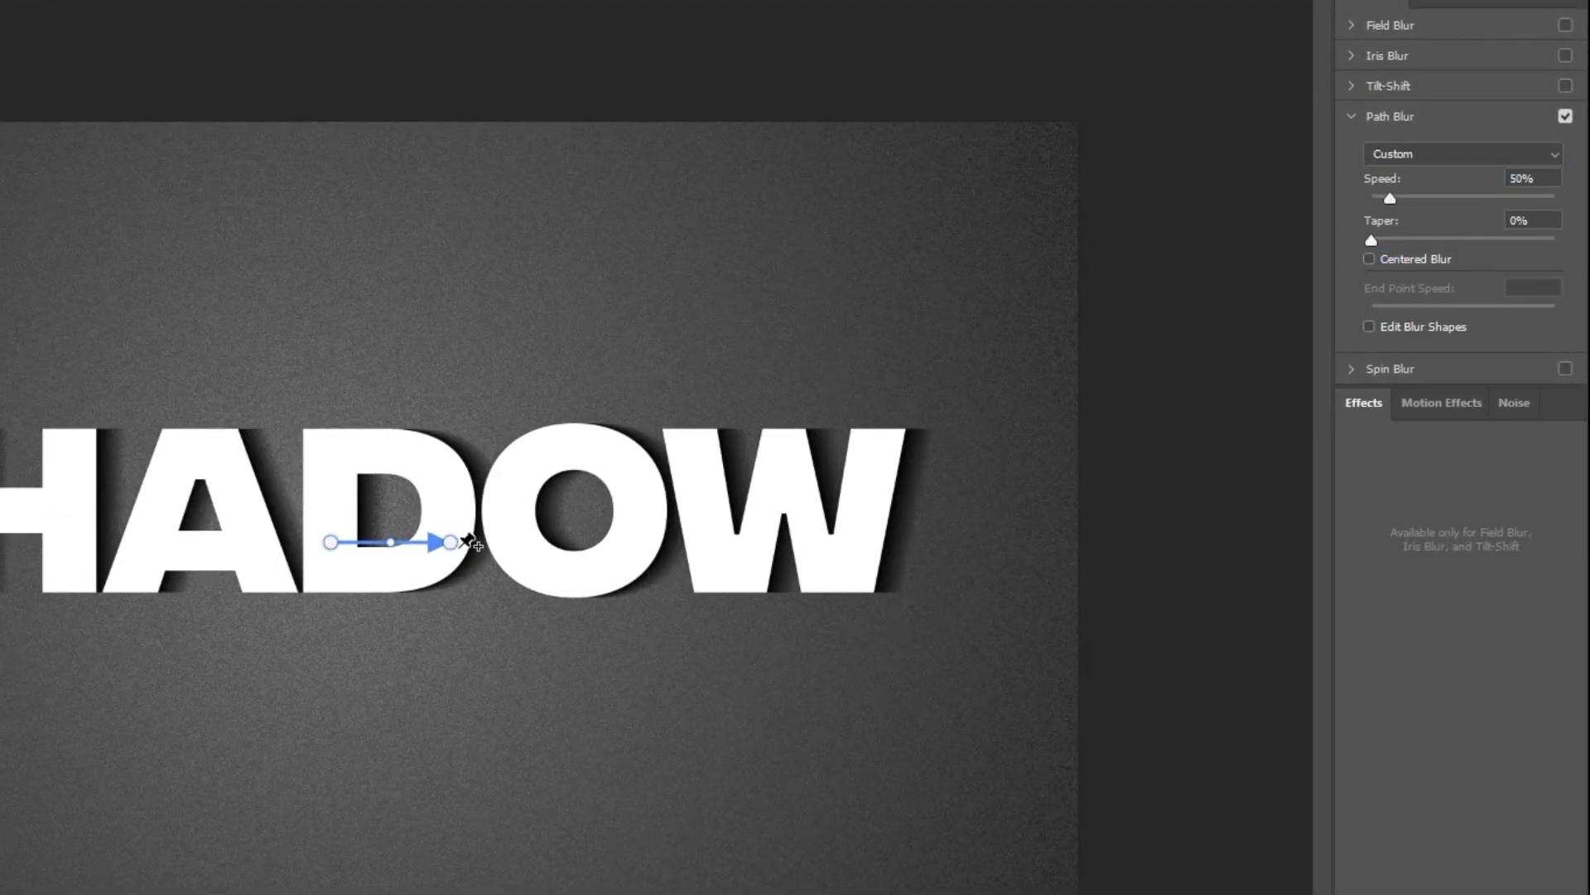
- Drag the blur path diagonally down-right, tune Speed, Taper and End Point Speed, then apply
{"action": "left_click_drag", "start_coordinate": [448, 541], "coordinate": [398, 758]}
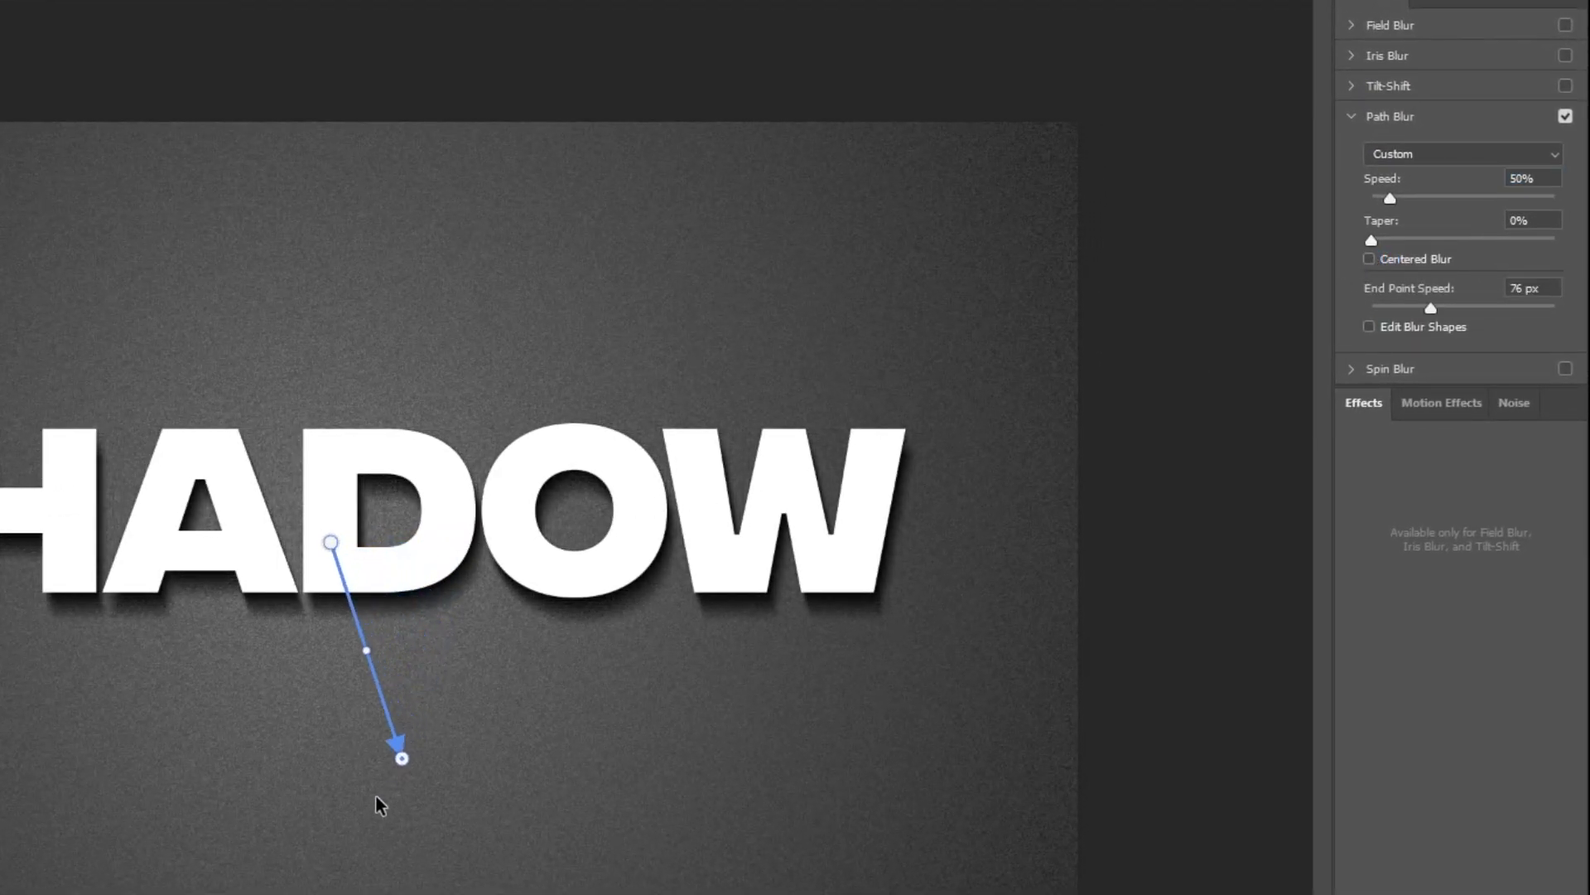
{"action": "left_click_drag", "start_coordinate": [401, 758], "coordinate": [516, 852]}
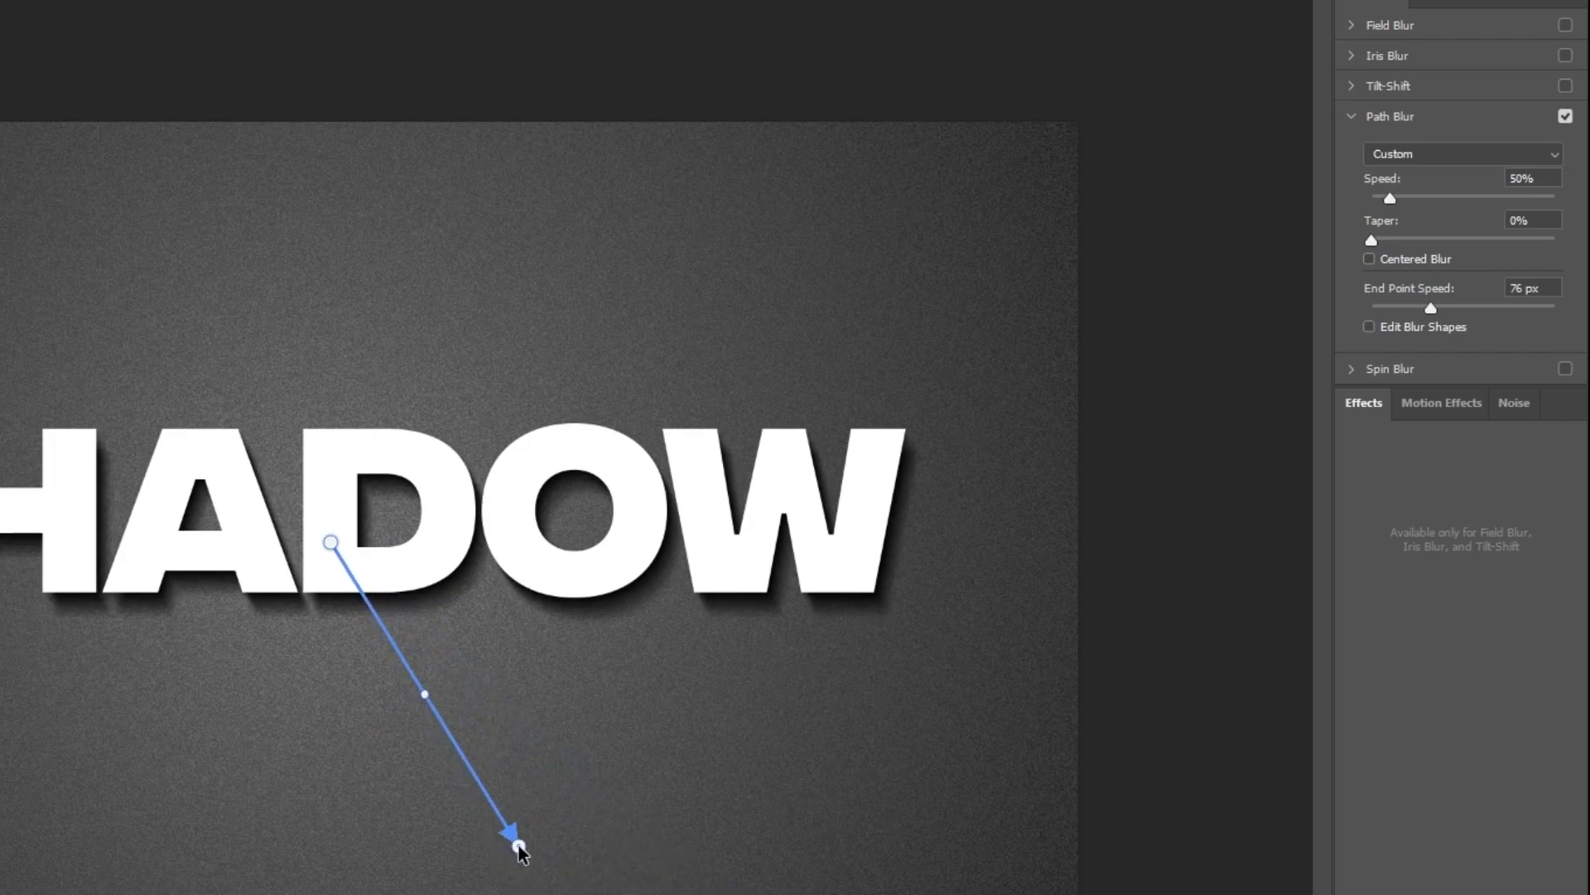
{"action": "left_click_drag", "start_coordinate": [1372, 240], "coordinate": [1397, 240]}
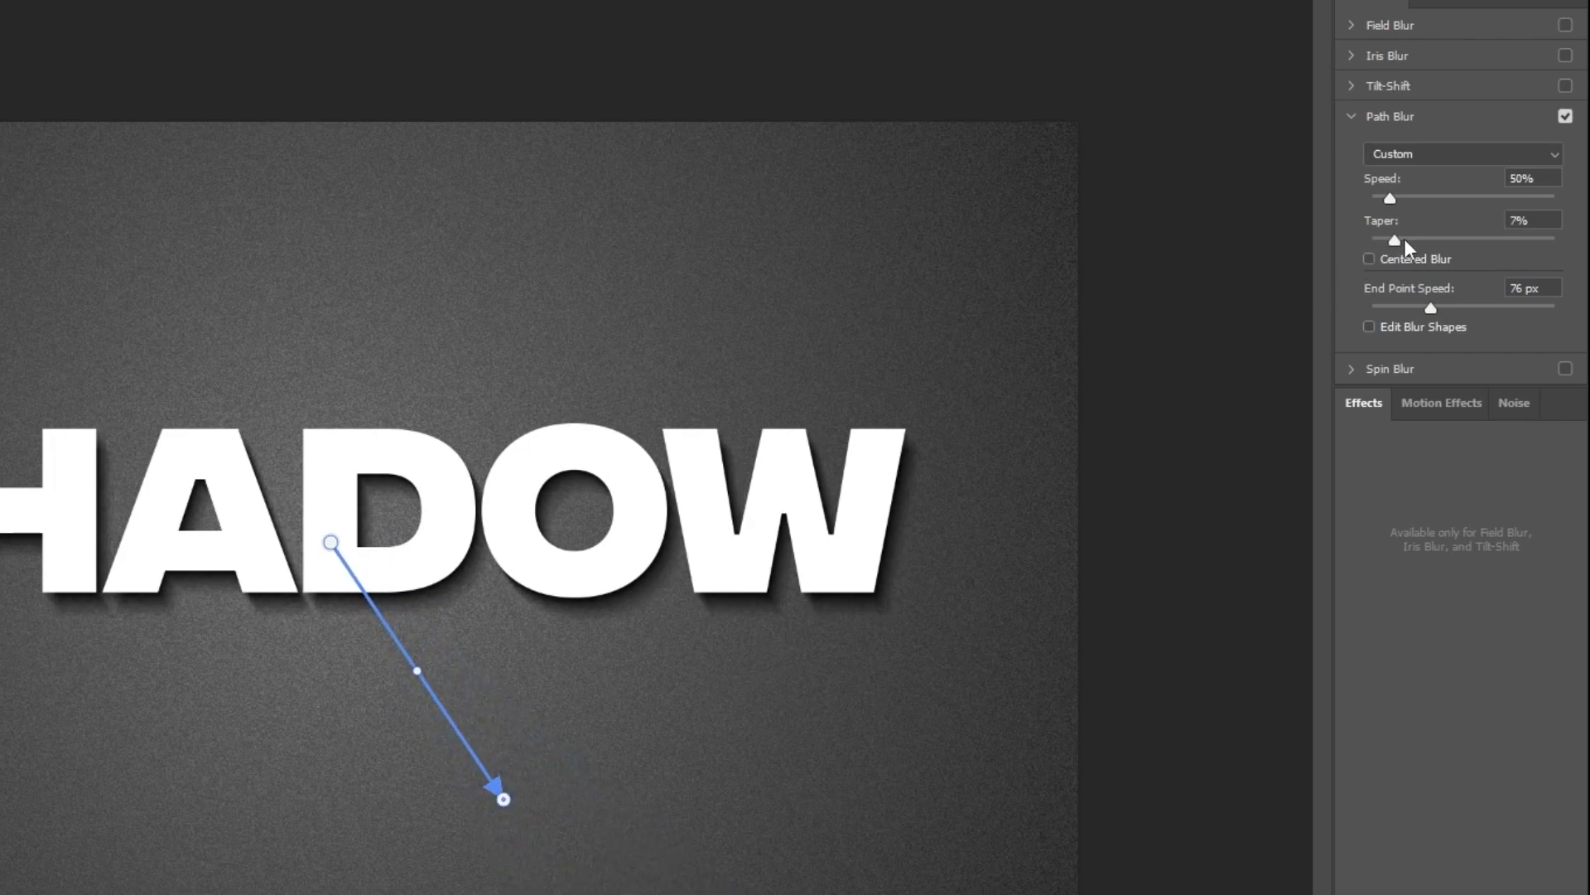
{"action": "left_click_drag", "start_coordinate": [1392, 237], "coordinate": [1449, 238]}
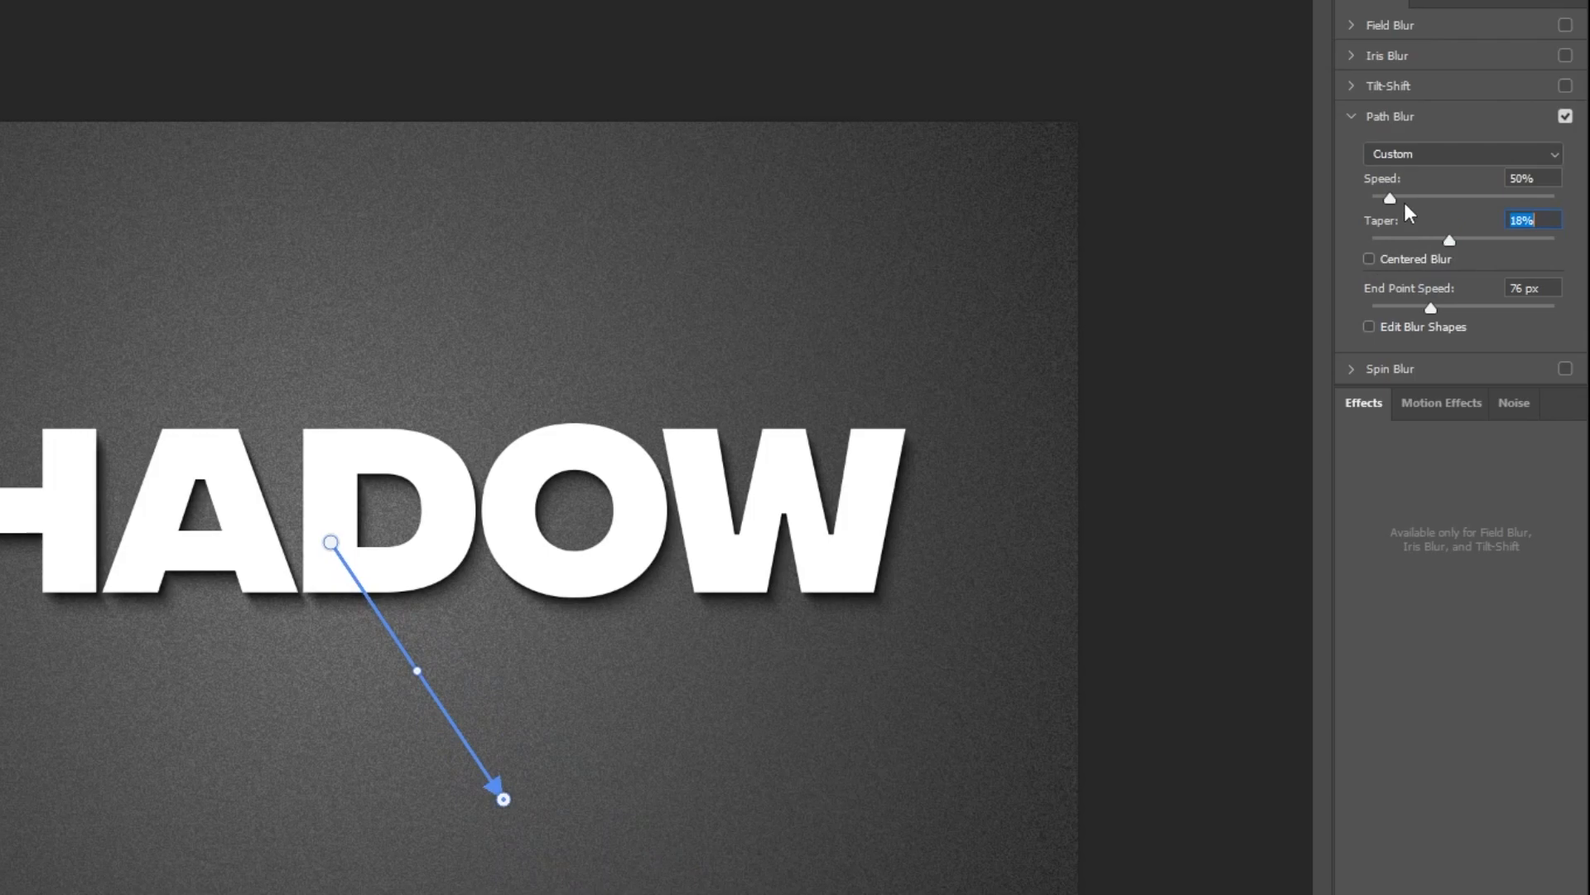
{"action": "left_click_drag", "start_coordinate": [1388, 198], "coordinate": [1458, 198]}
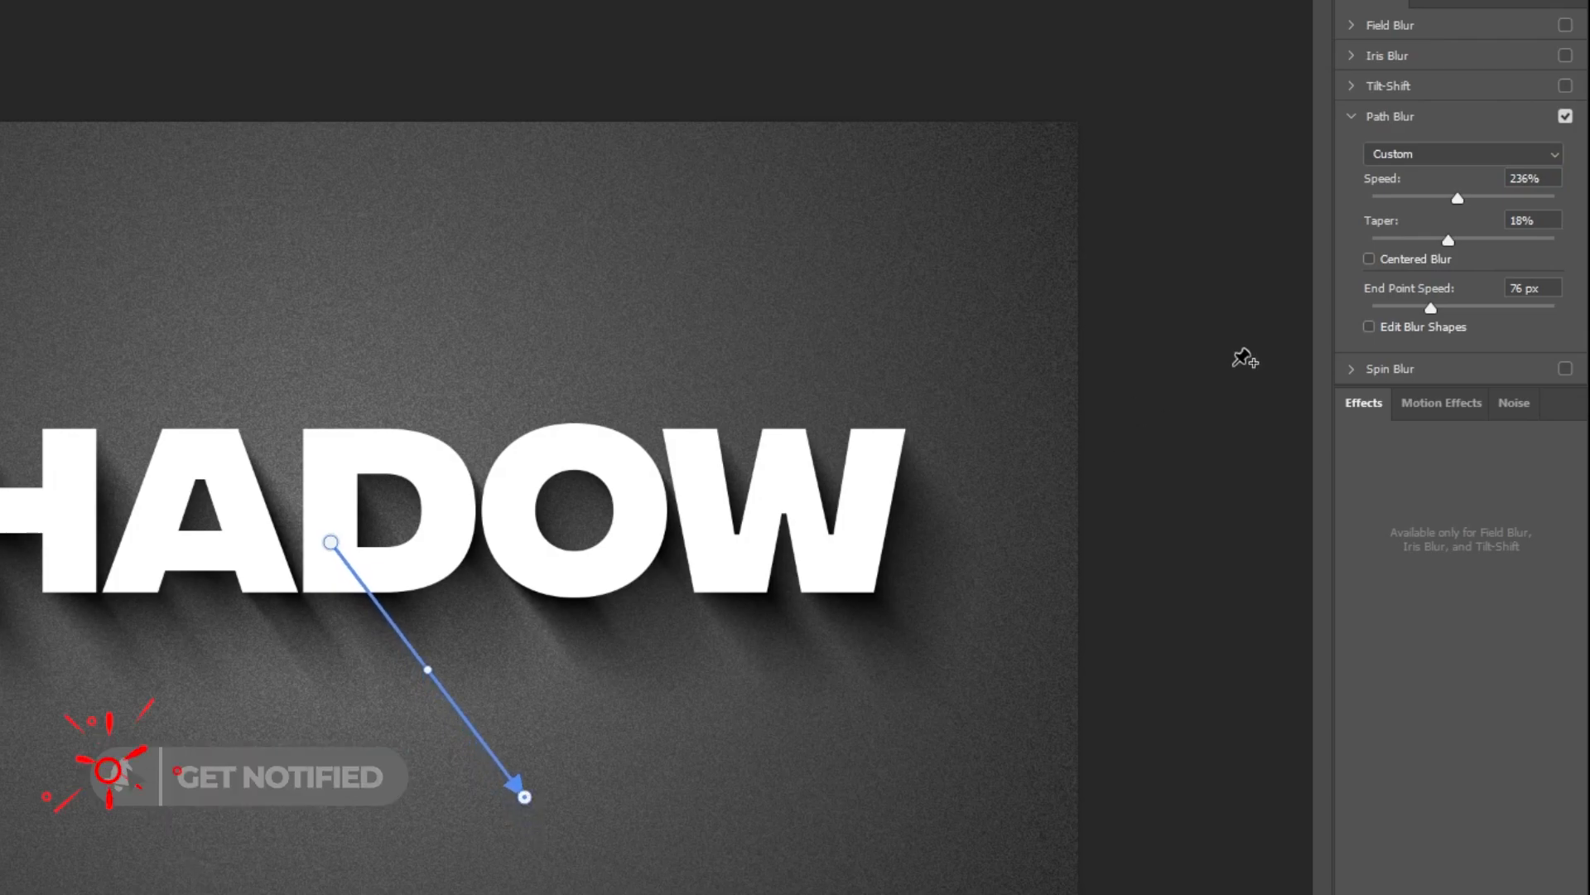
{"action": "left_click_drag", "start_coordinate": [1449, 239], "coordinate": [1410, 239]}
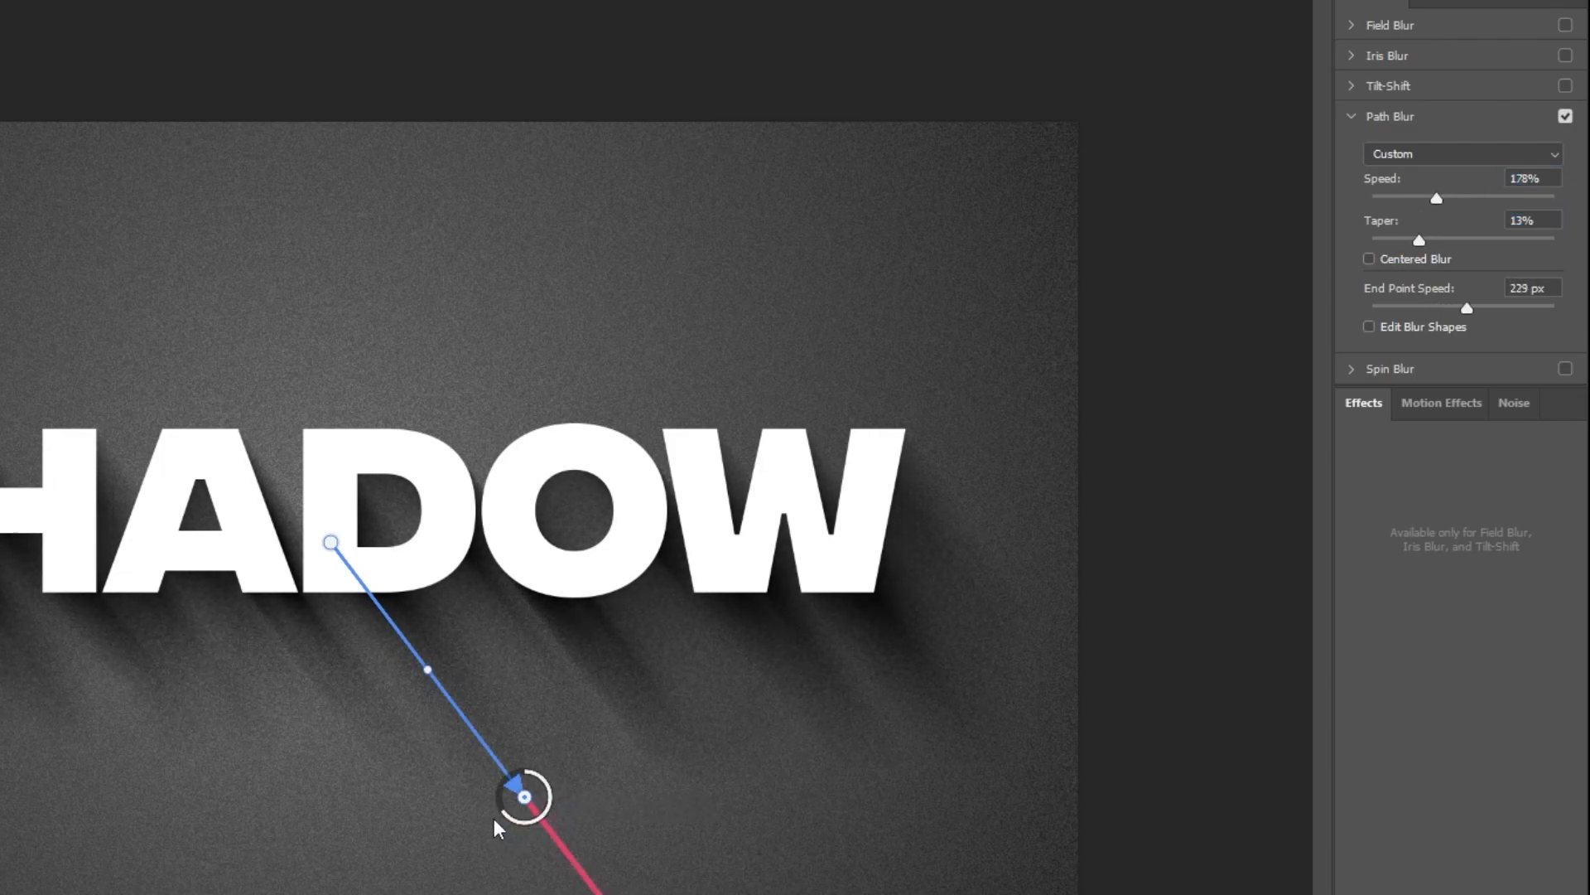
{"action": "left_click_drag", "start_coordinate": [1492, 307], "coordinate": [1433, 307]}
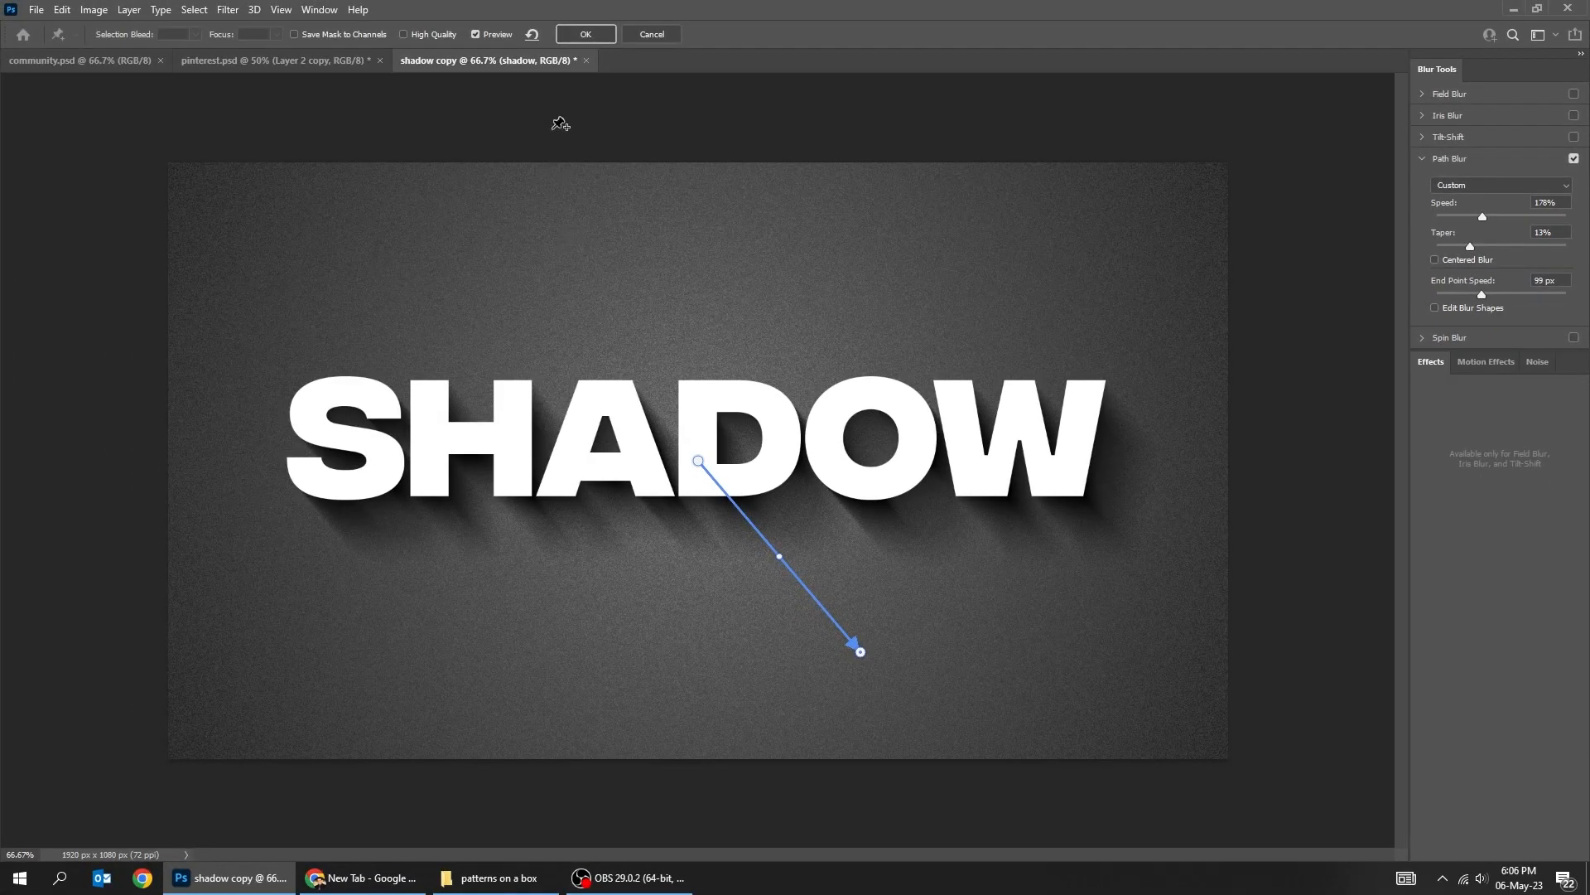
{"action": "left_click", "coordinate": [586, 34]}
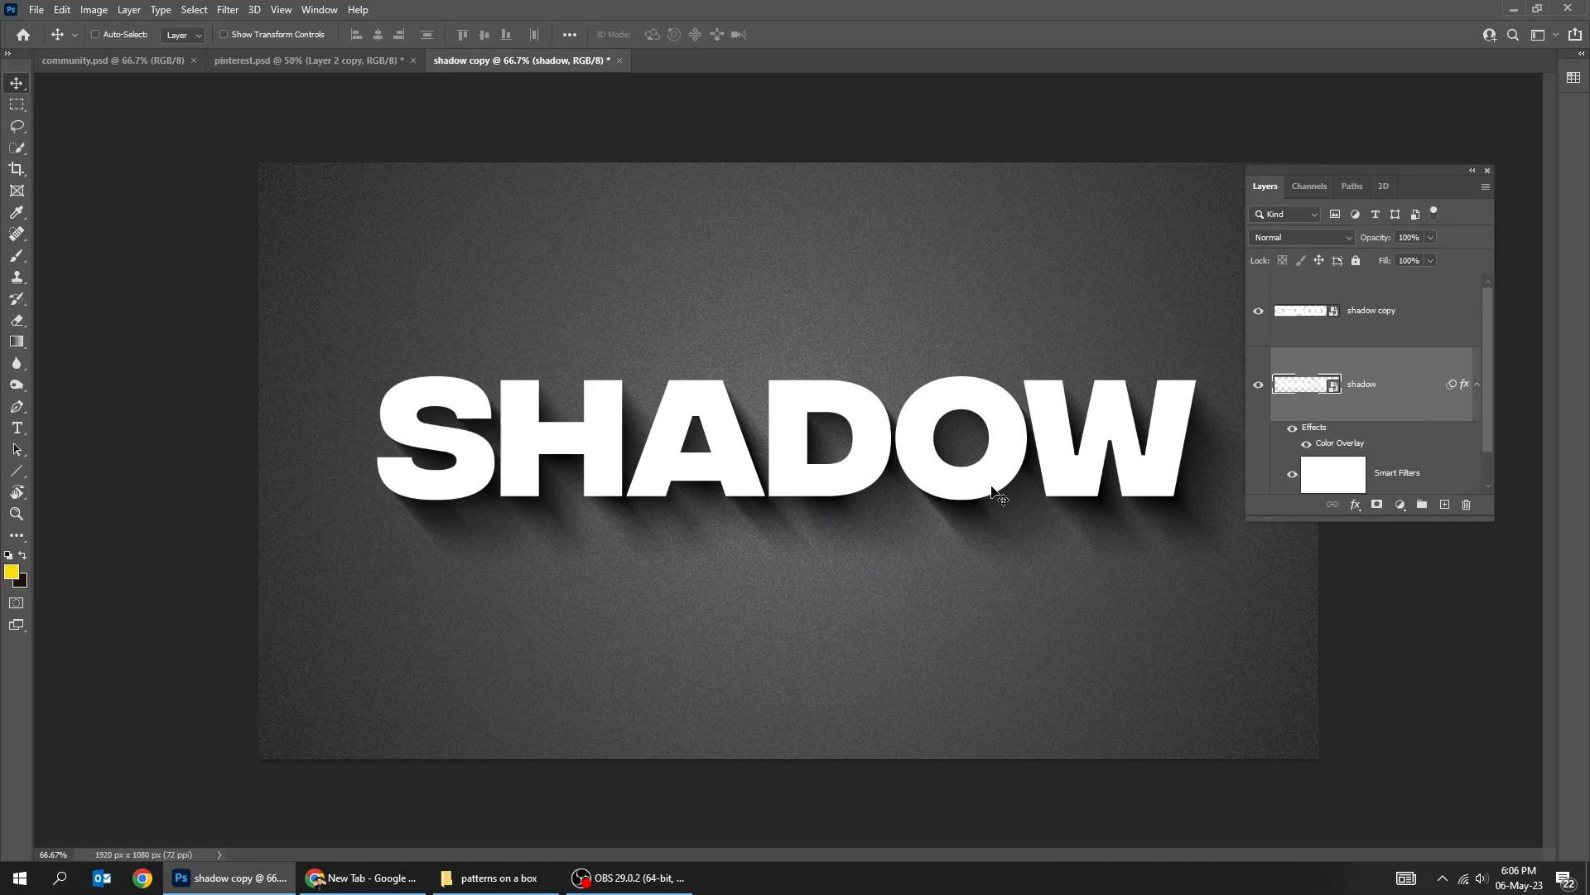